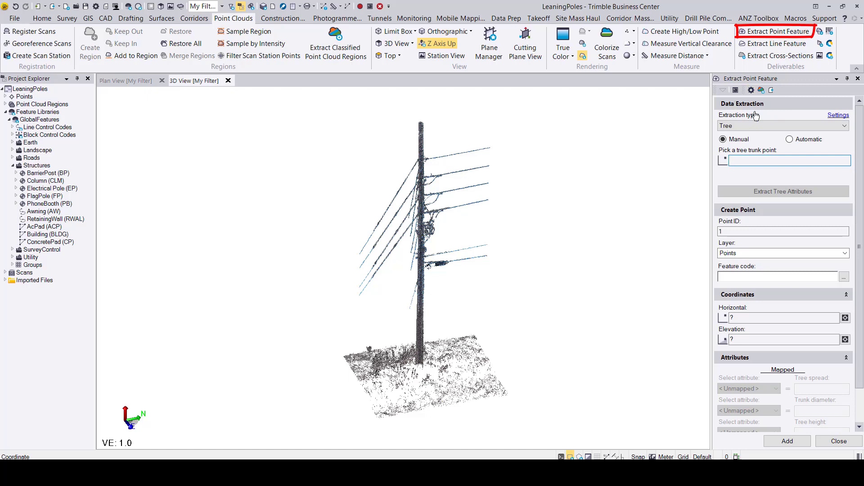
{"action": "mouse_move", "coordinate": [756, 122]}
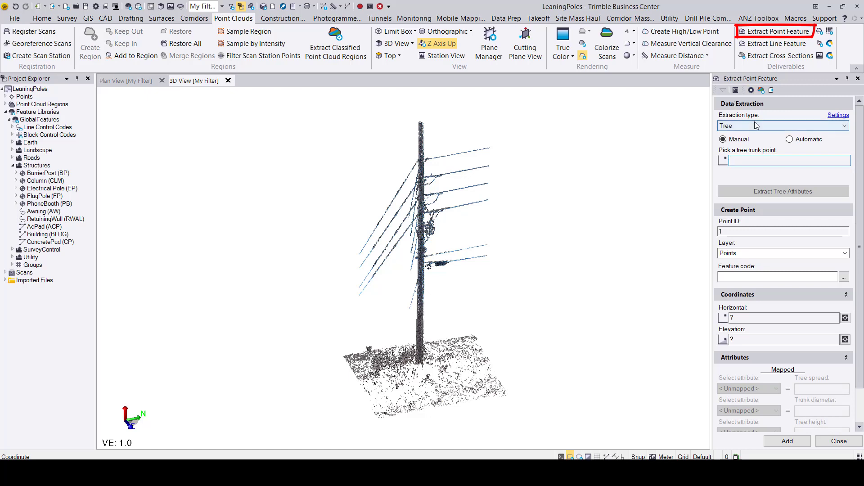
Set the Extract Point Feature extraction type from Tree to Pole
{"action": "left_click", "coordinate": [782, 126]}
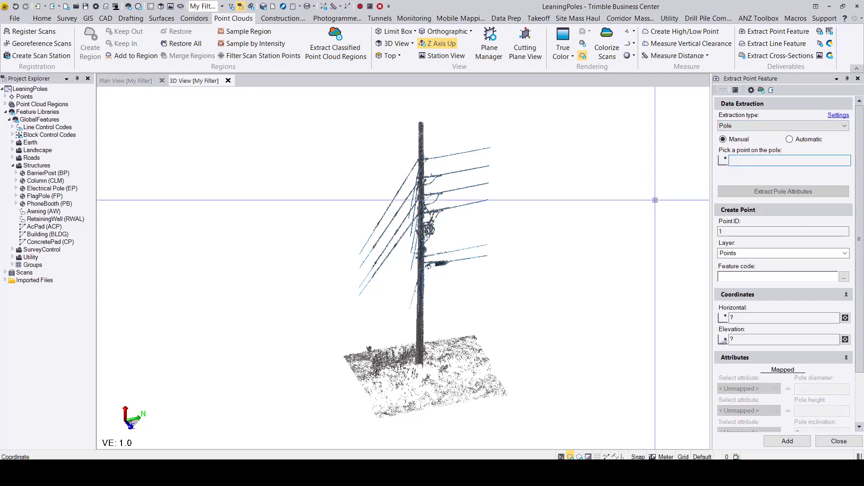
{"action": "scroll", "scroll_direction": "up", "scroll_amount": 3}
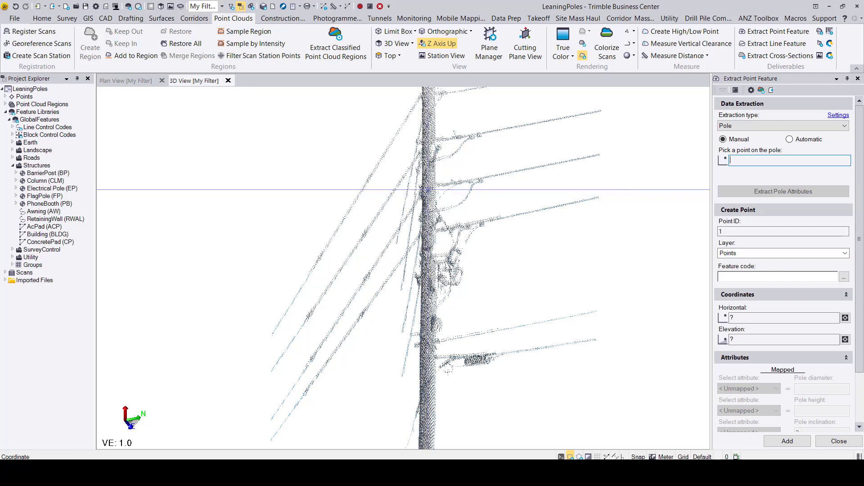
Pick a point on the pole trunk and enter feature code EP
{"action": "left_click", "coordinate": [435, 204]}
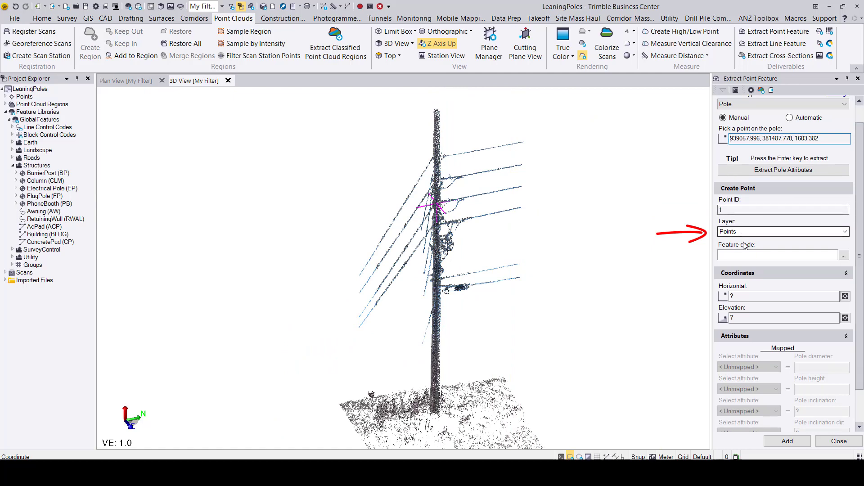
{"action": "scroll", "scroll_direction": "down", "scroll_amount": 3}
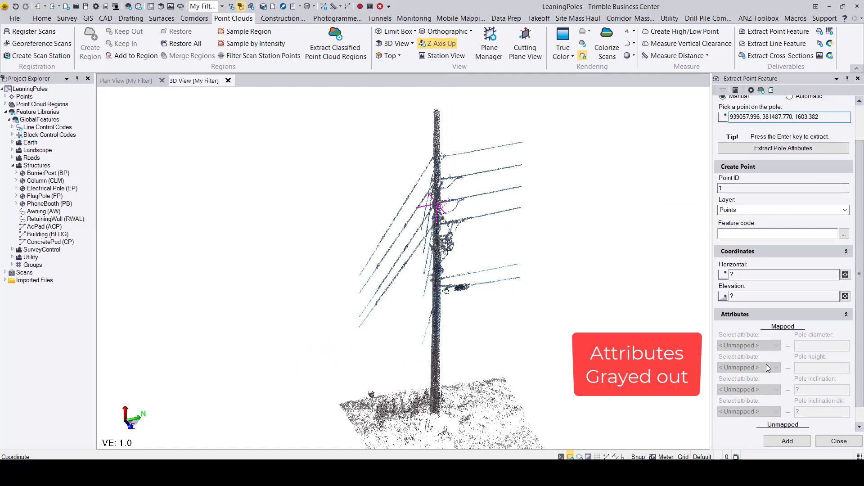
{"action": "left_click", "coordinate": [778, 233]}
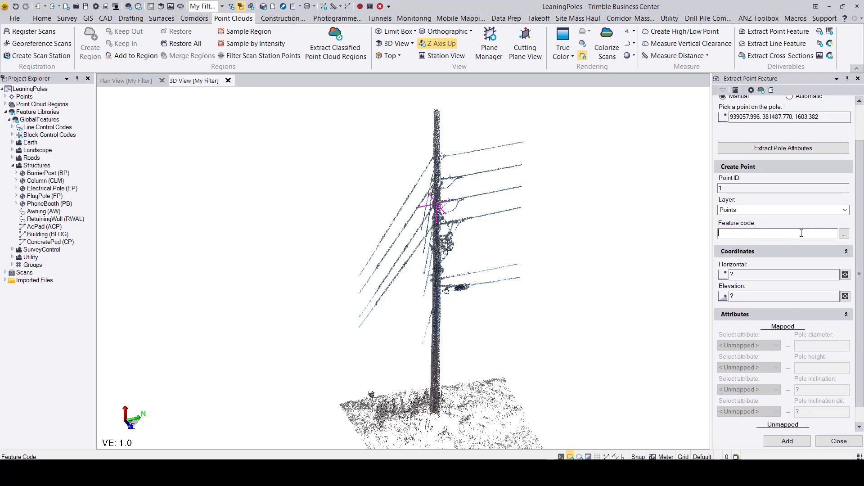
{"action": "type", "text": "EP"}
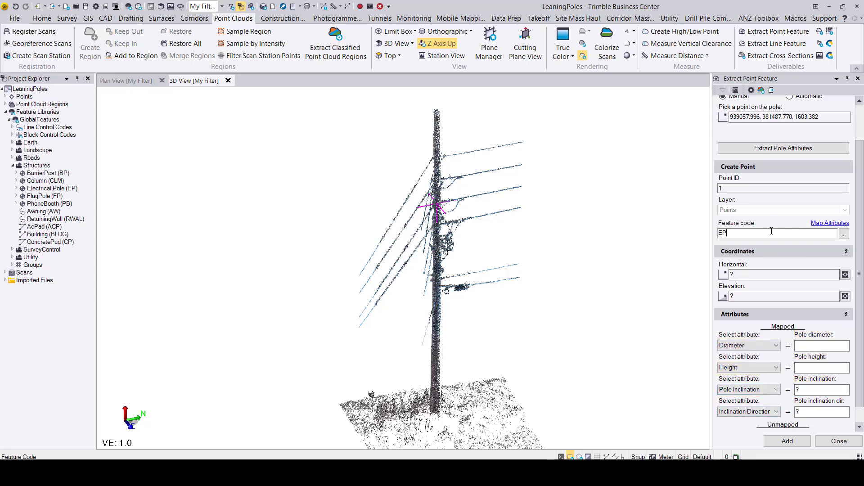
{"action": "scroll", "scroll_direction": "up", "scroll_amount": 3}
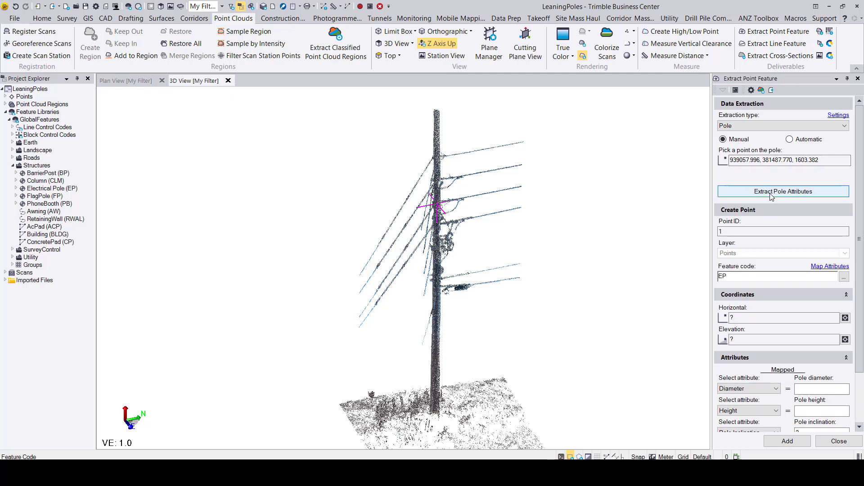
Extract pole attributes, yielding diameter 0.510, height 16.559 and inclination values
{"action": "left_click", "coordinate": [783, 191]}
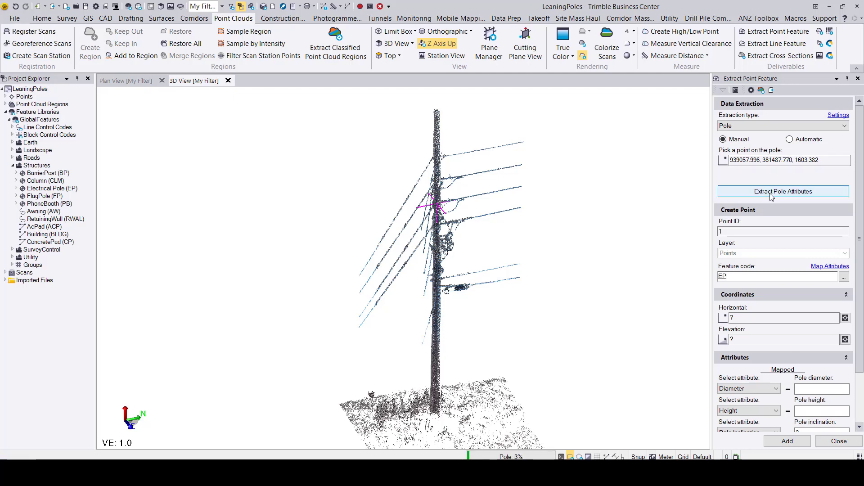
{"action": "left_click", "coordinate": [783, 191]}
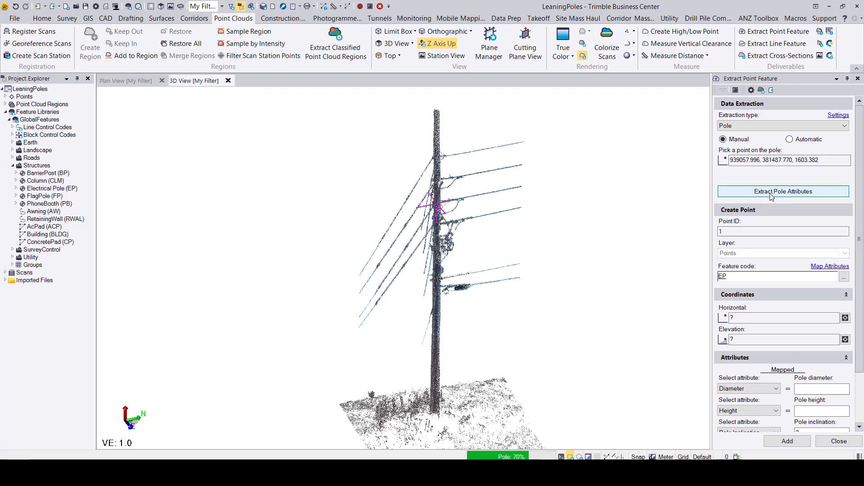
{"action": "left_click", "coordinate": [782, 191]}
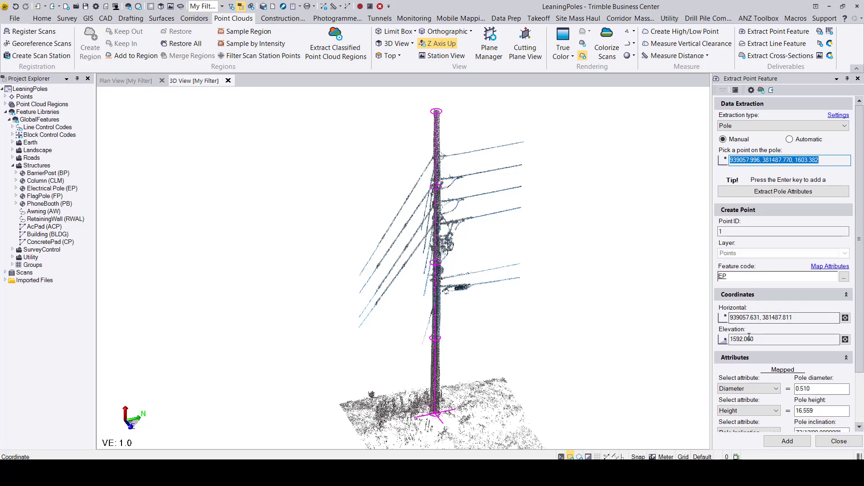
{"action": "scroll", "scroll_direction": "down", "scroll_amount": 3}
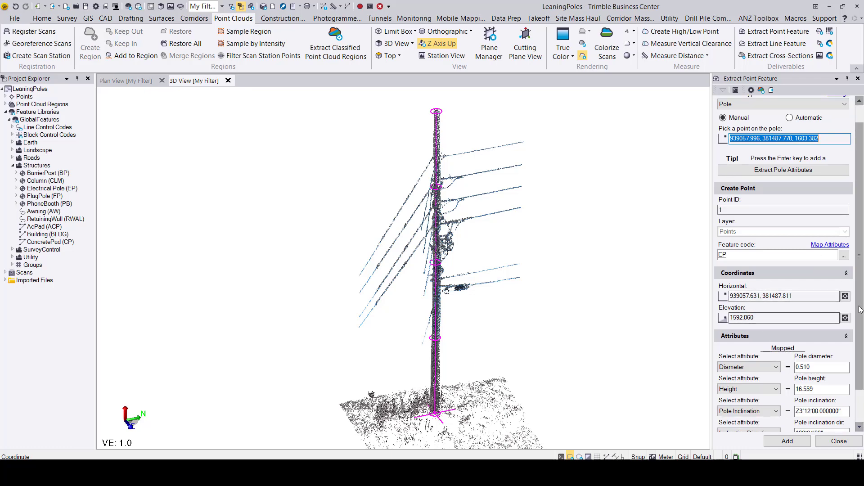
{"action": "scroll", "scroll_direction": "down", "scroll_amount": 3}
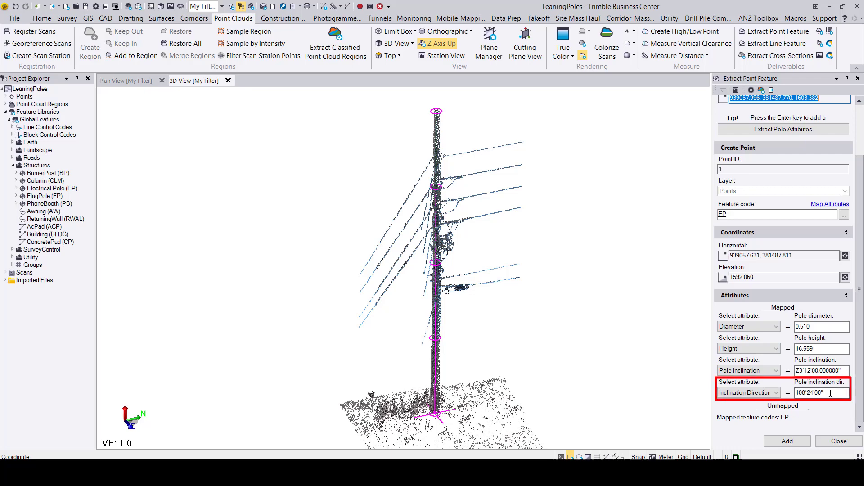
{"action": "mouse_move", "coordinate": [95, 10]}
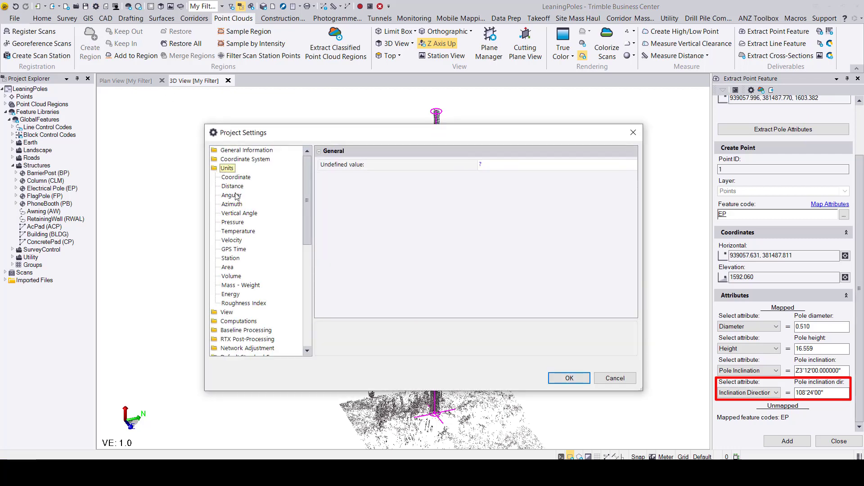
{"action": "left_click", "coordinate": [232, 204]}
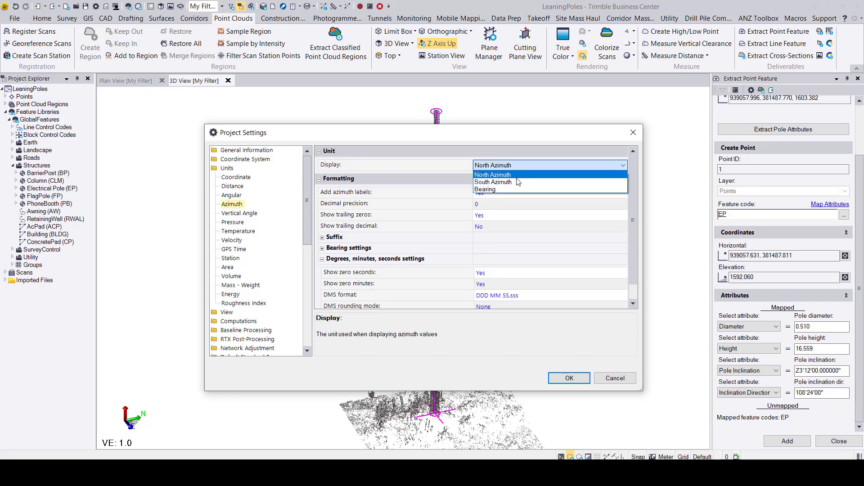
{"action": "mouse_move", "coordinate": [494, 182]}
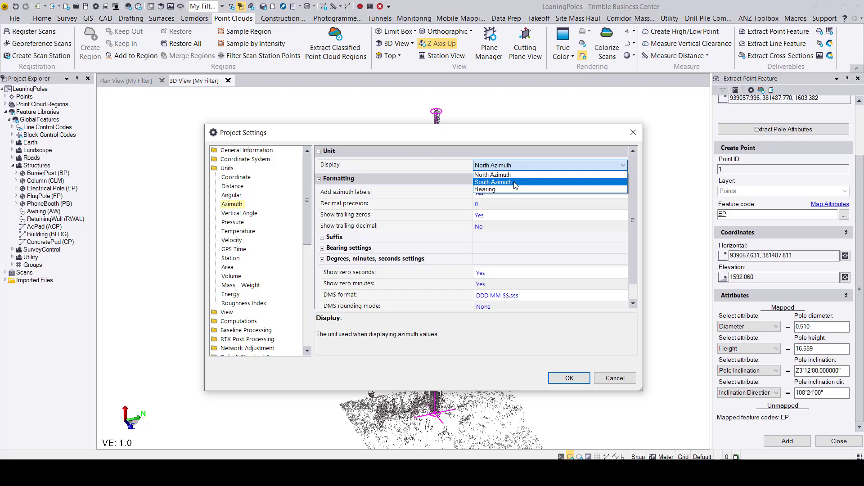
{"action": "left_click", "coordinate": [493, 182]}
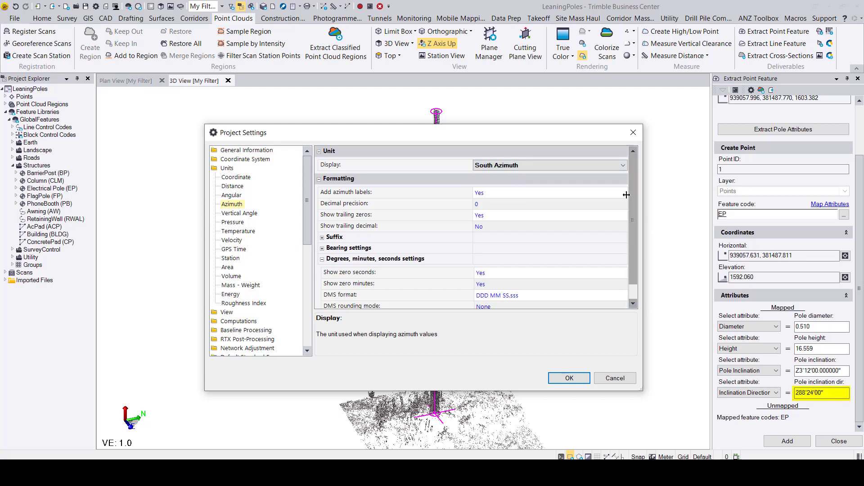
{"action": "left_click", "coordinate": [549, 165]}
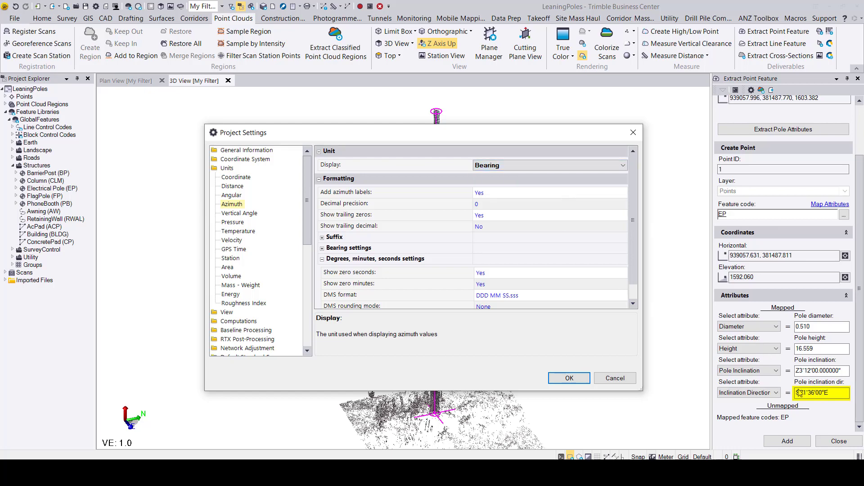
{"action": "mouse_move", "coordinate": [605, 172]}
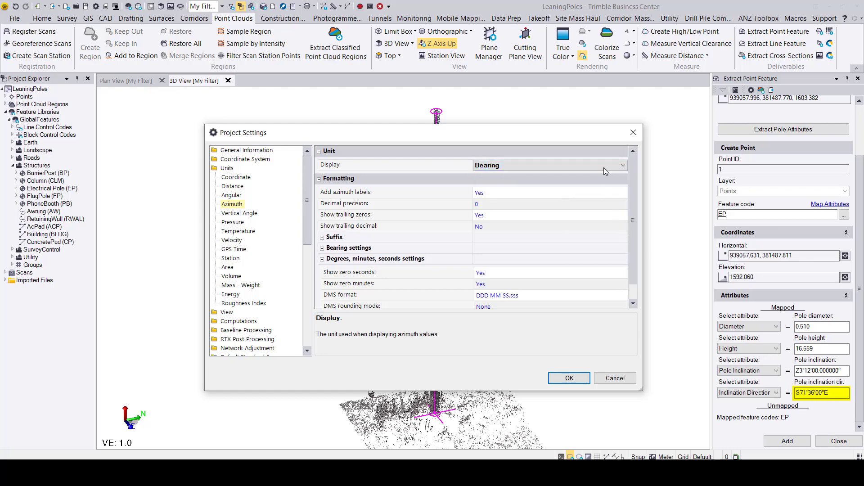
{"action": "left_click", "coordinate": [548, 165]}
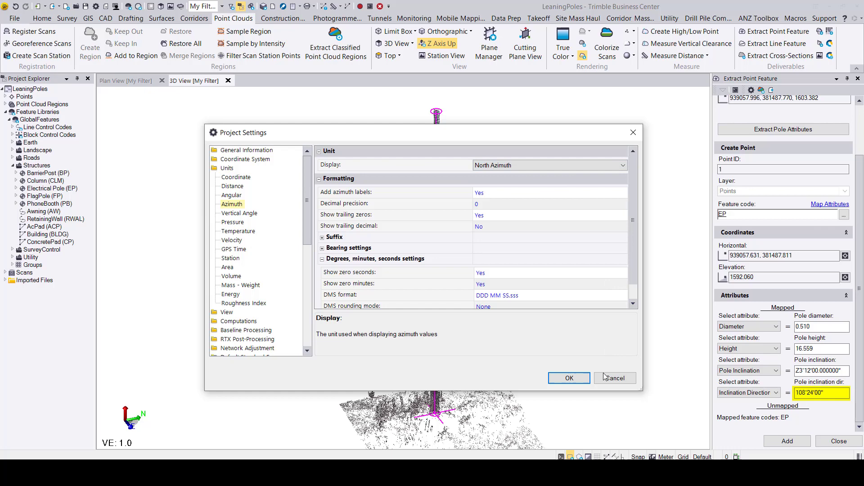
{"action": "left_click", "coordinate": [569, 379]}
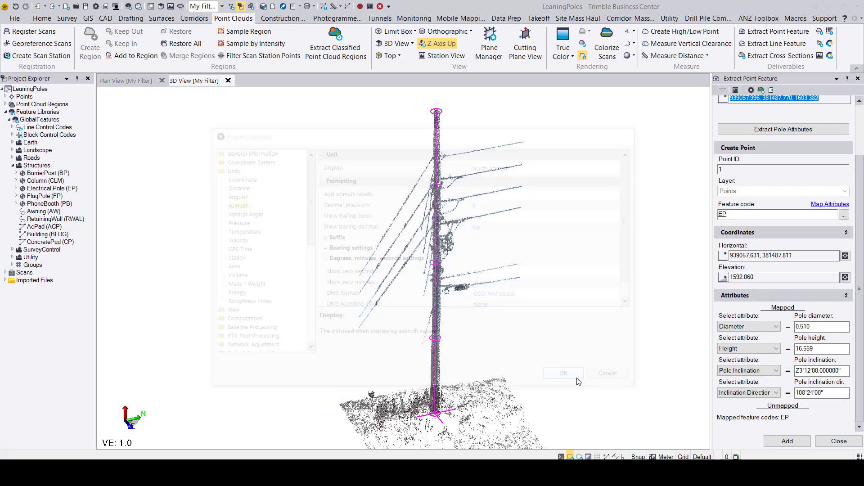
Add the extracted pole as point 1 and expand Points in Project Explorer
{"action": "left_click", "coordinate": [563, 376]}
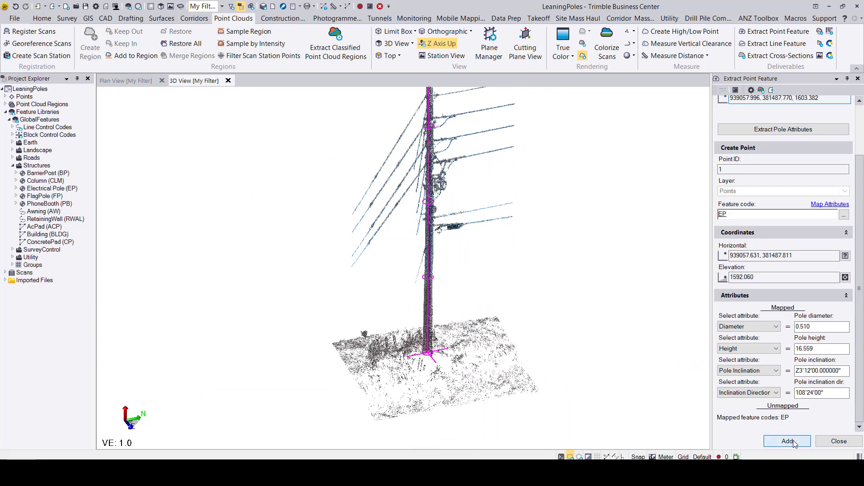
{"action": "left_click", "coordinate": [787, 441]}
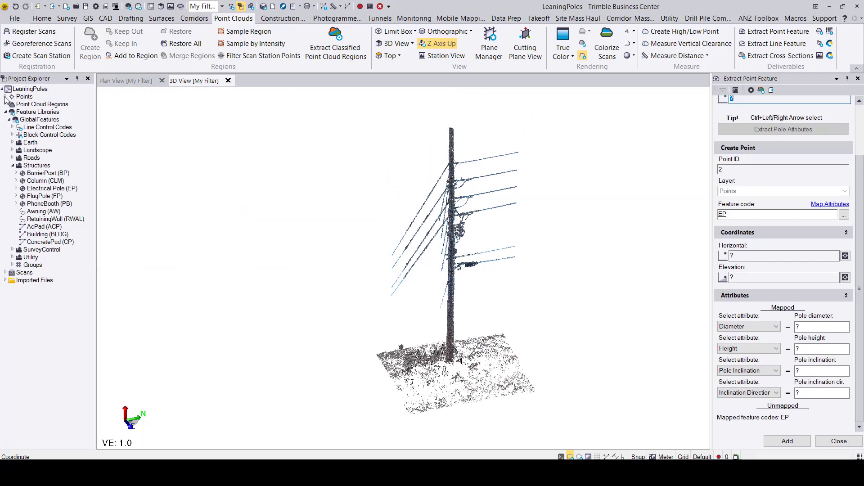
{"action": "left_click", "coordinate": [5, 104]}
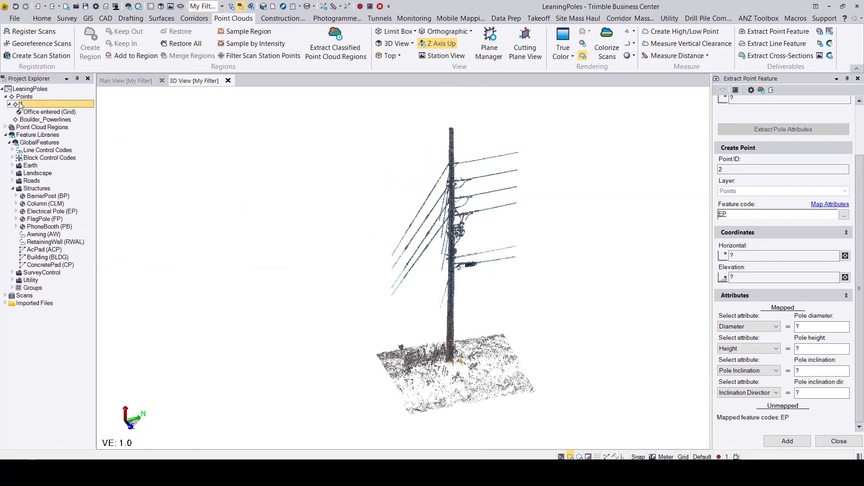